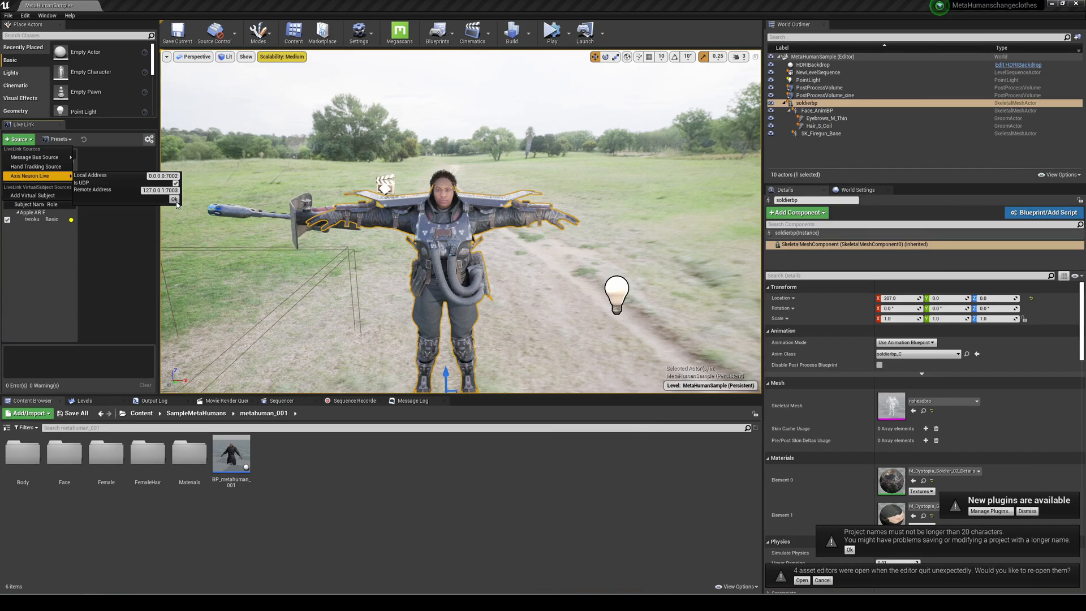
Step: Add the Axis Neuron Live source in Live Link and enable the Char00 subject
{"action": "left_click", "coordinate": [174, 199]}
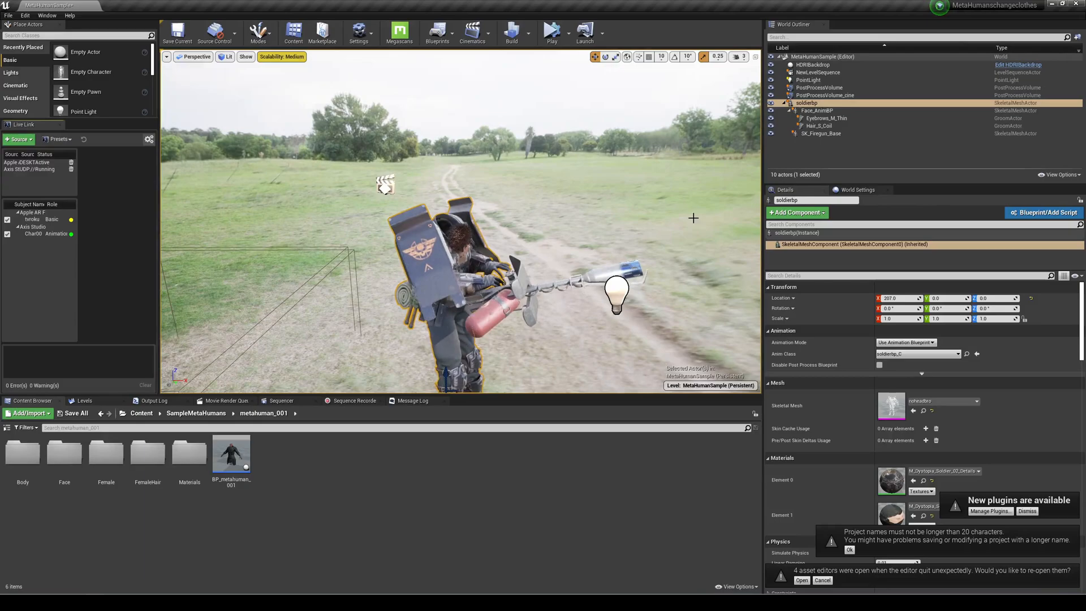
{"action": "left_click", "coordinate": [816, 110]}
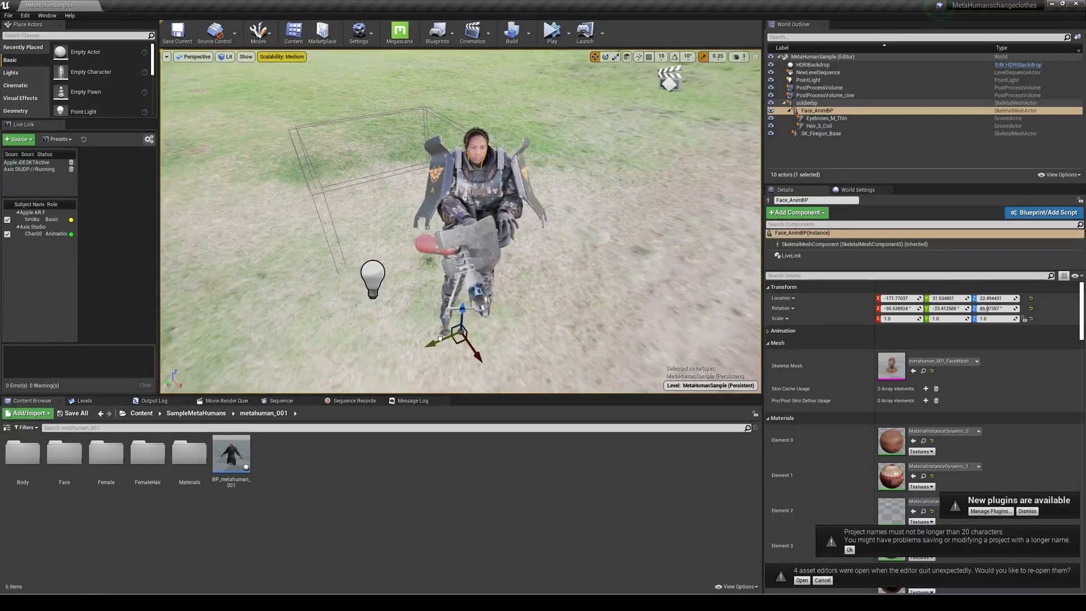
Step: Delete Face_AnimBP, Eyebrows_M_Thin, Hair_S_Coil and SK_Fingers_Base from the World Outliner
{"action": "left_click", "coordinate": [814, 64]}
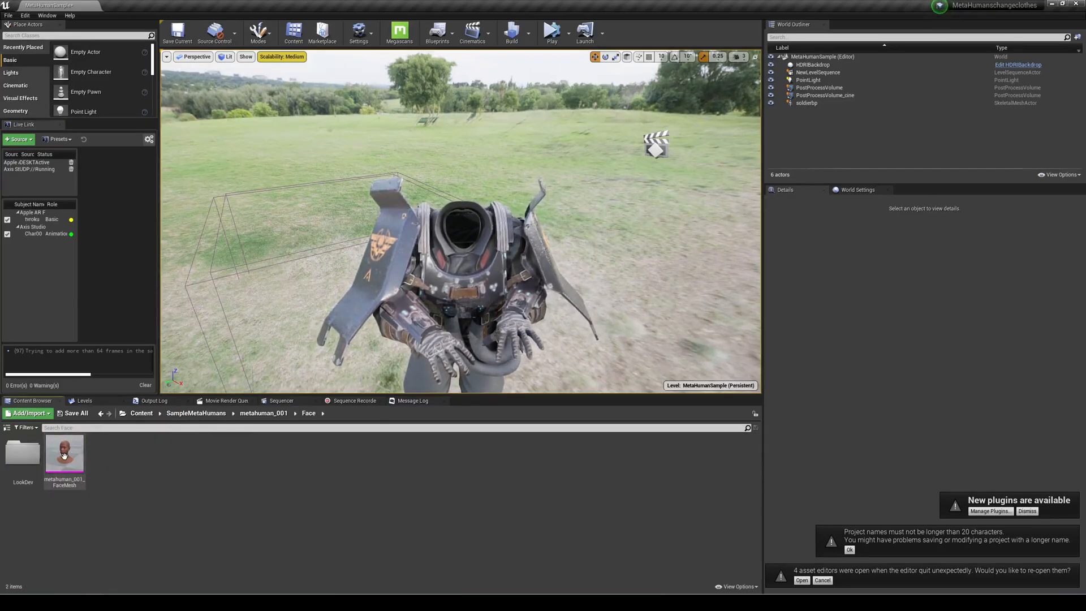
Step: Find Face_AnimBP via 'FACE_AN' search and drag it into the level beside the soldier
{"action": "left_click", "coordinate": [196, 413]}
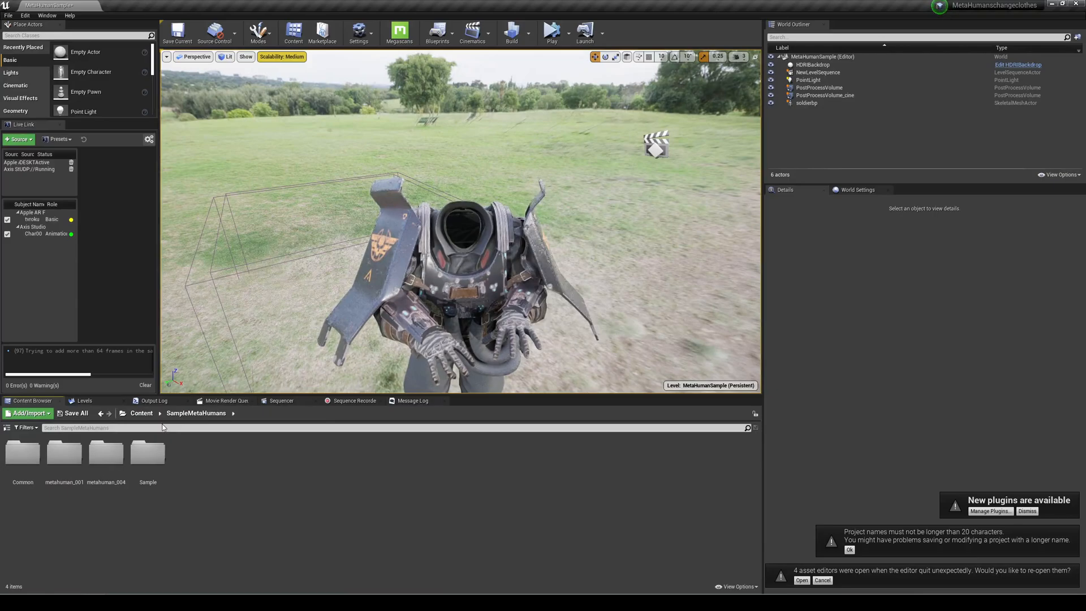
{"action": "type", "text": "FACE_ANIM"}
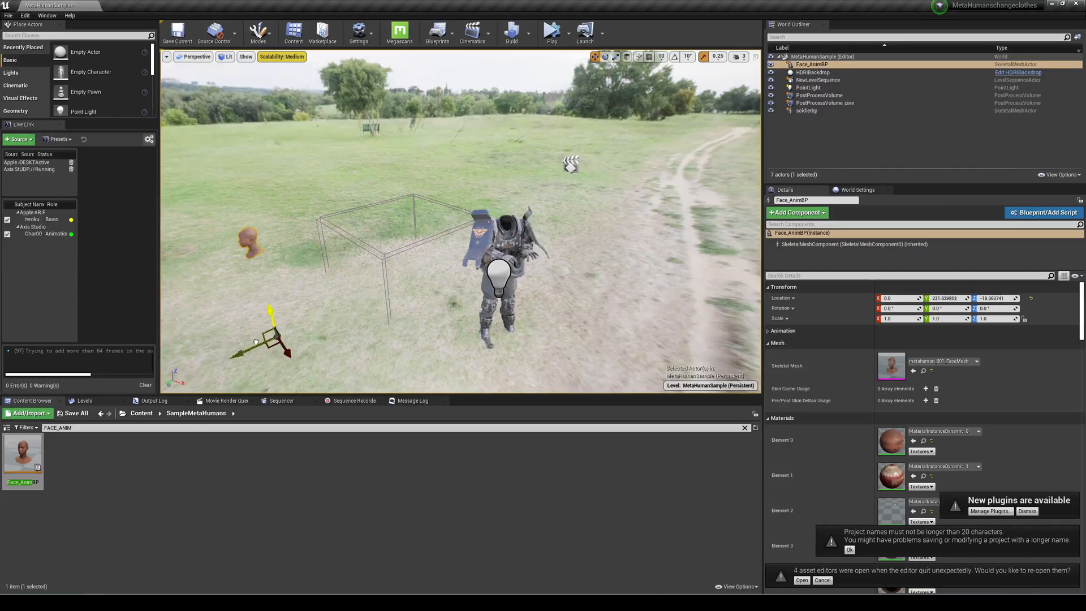
{"action": "left_click_drag", "start_coordinate": [263, 333], "coordinate": [347, 283]}
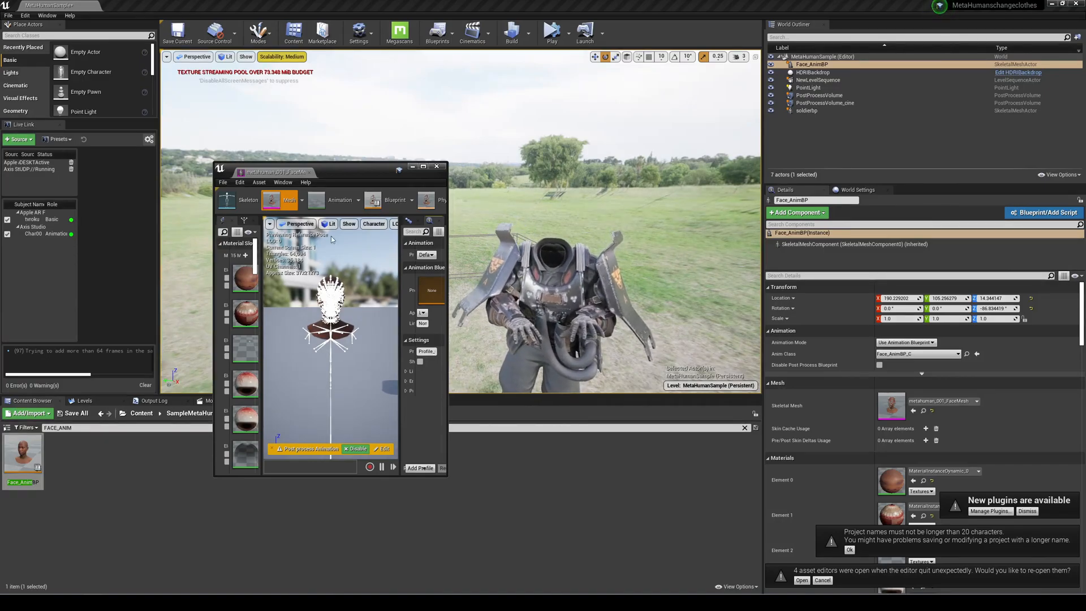
Step: Maximize the mesh editor, compile the Face_AnimBP blueprint graph and save it
{"action": "left_click", "coordinate": [422, 172]}
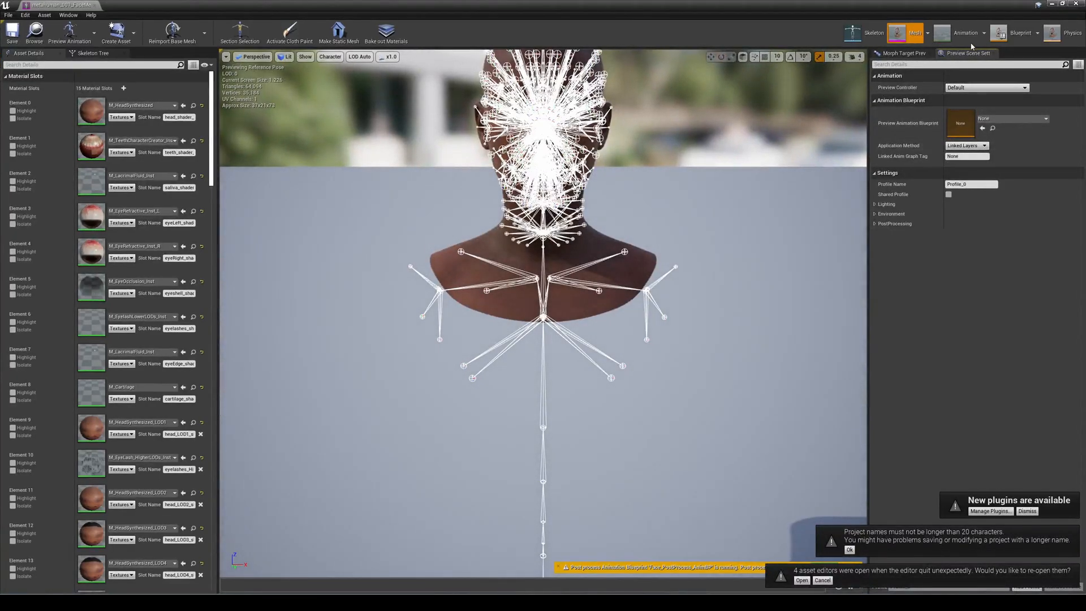
{"action": "left_click", "coordinate": [1019, 33]}
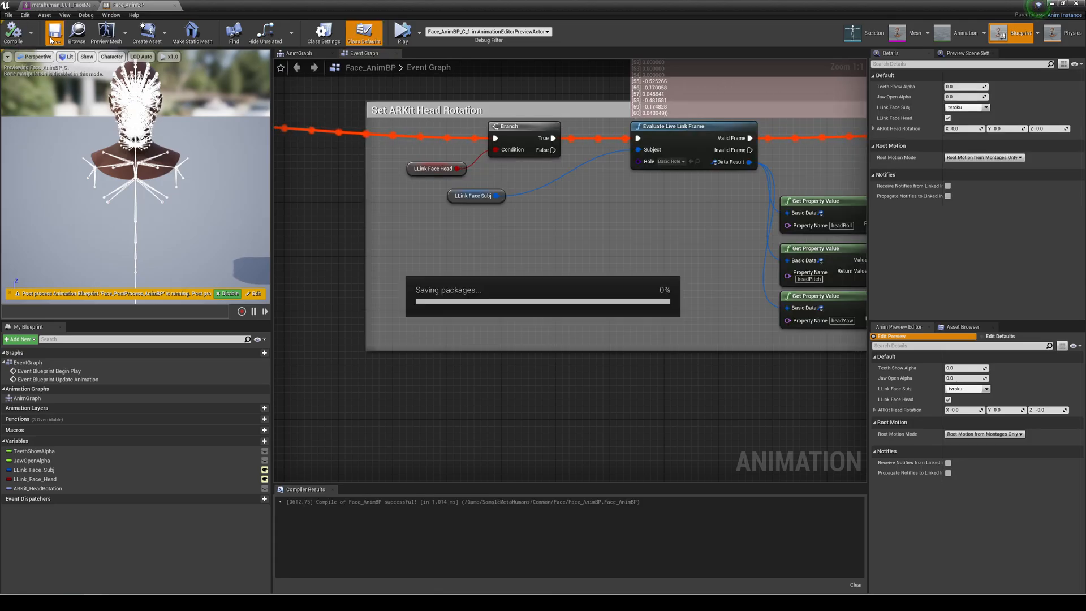
{"action": "left_click", "coordinate": [111, 56]}
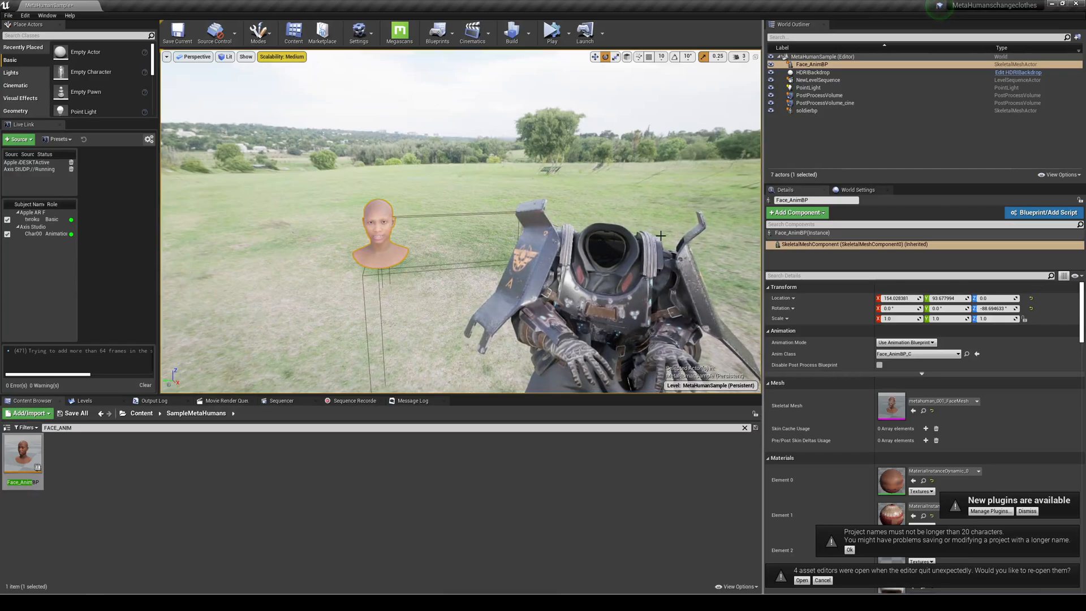
{"action": "left_click", "coordinate": [806, 110]}
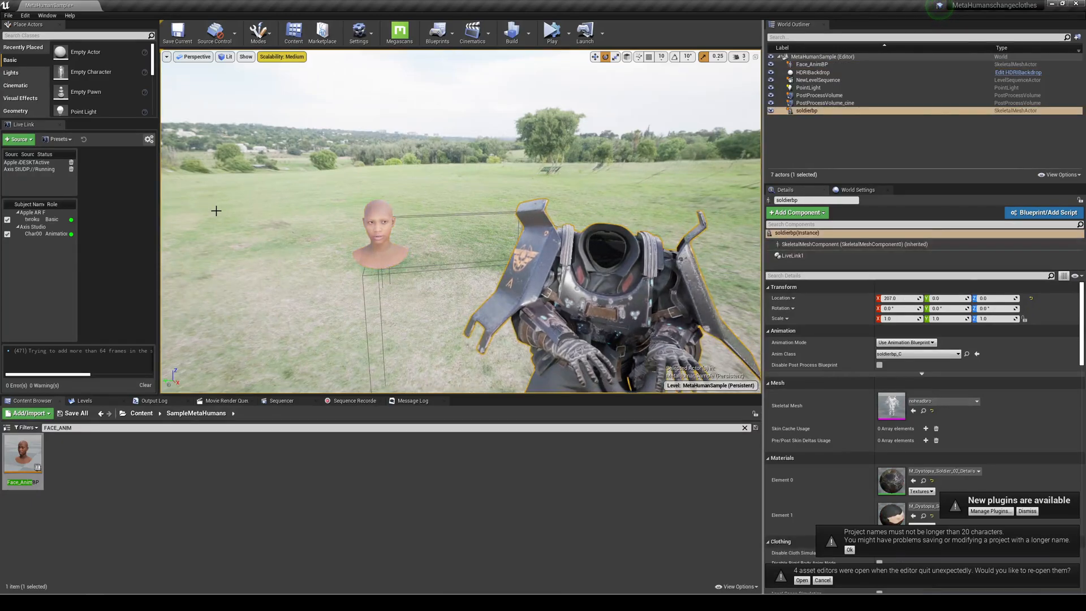
{"action": "left_click", "coordinate": [813, 63]}
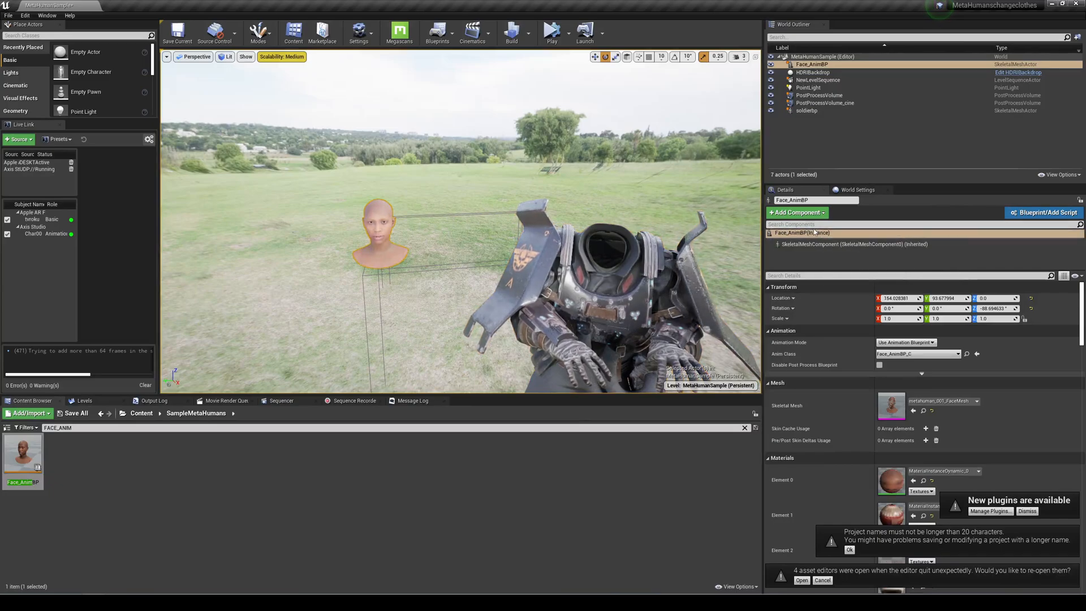
{"action": "left_click", "coordinate": [796, 212]}
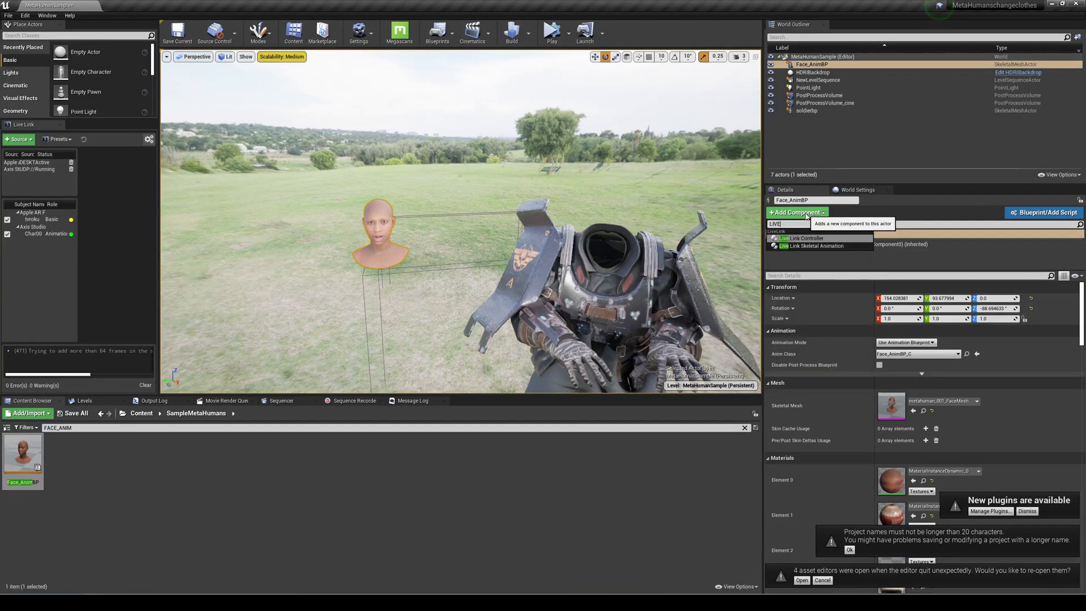
{"action": "left_click", "coordinate": [824, 103]}
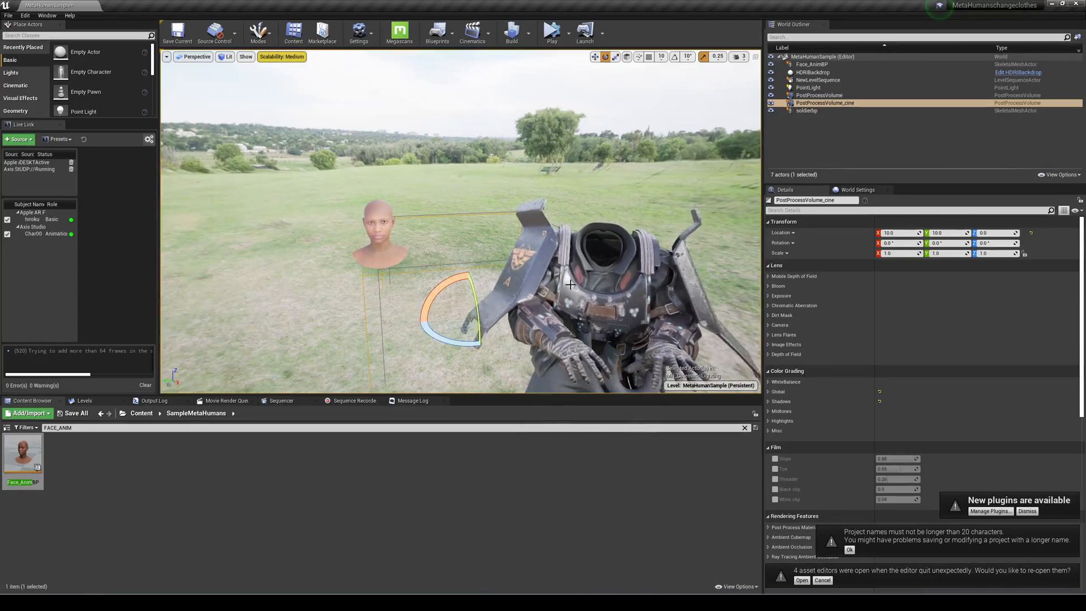
{"action": "left_click", "coordinate": [806, 110]}
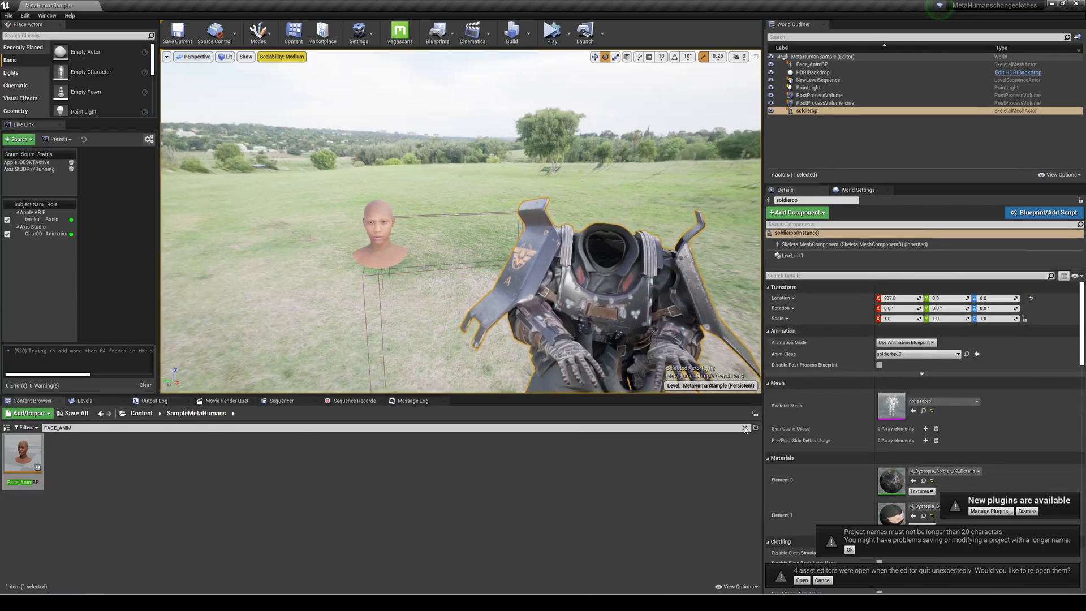
Step: Add Face_AnimBP beside soldierbp in Sequence Recorder and record the ~27-second take
{"action": "left_click", "coordinate": [353, 400]}
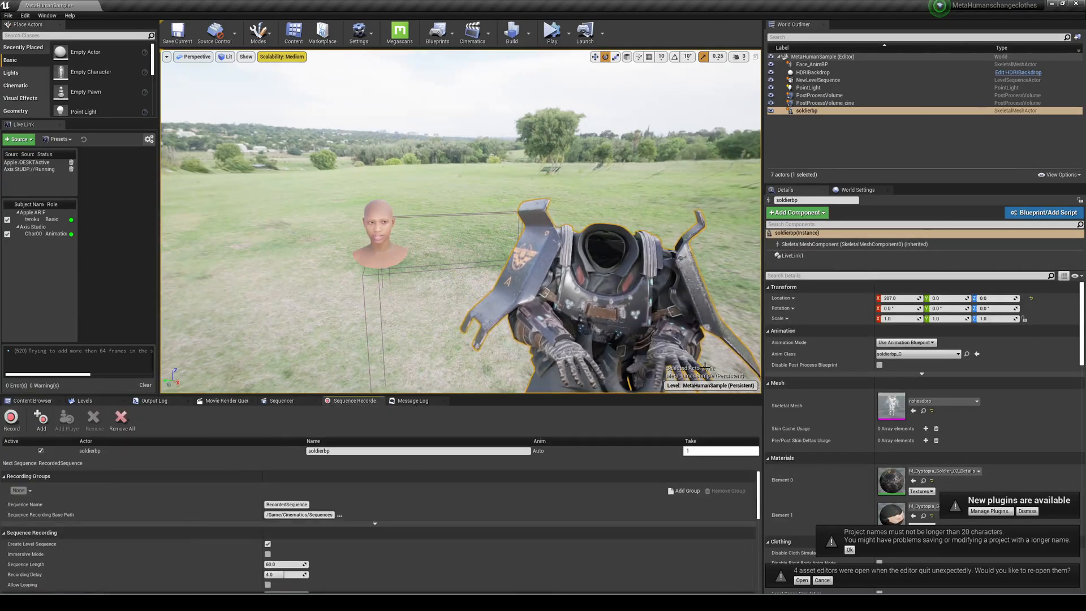
{"action": "left_click", "coordinate": [810, 63]}
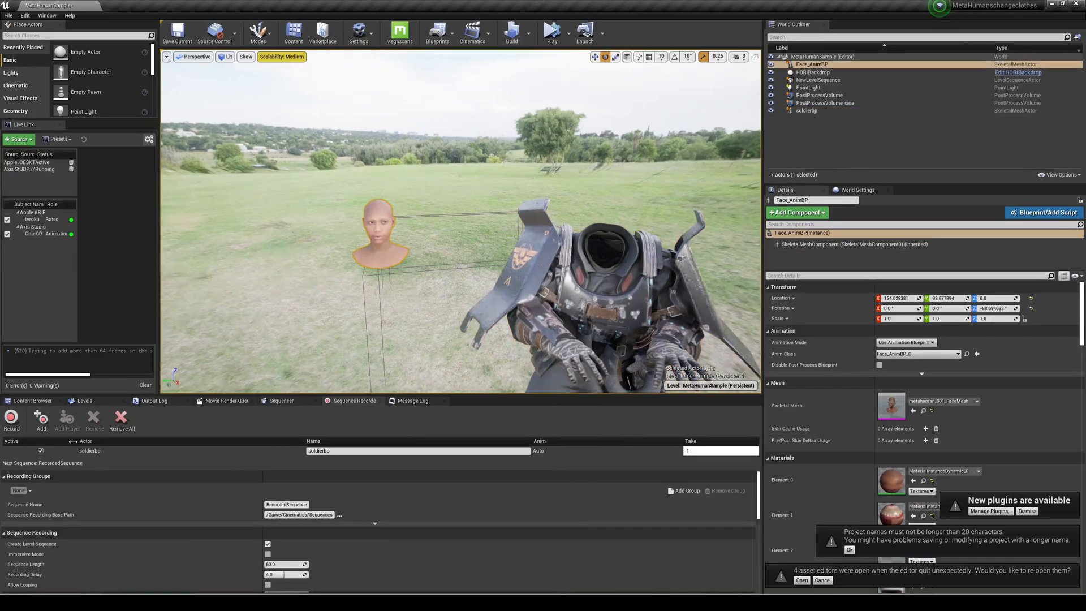
{"action": "left_click", "coordinate": [11, 419]}
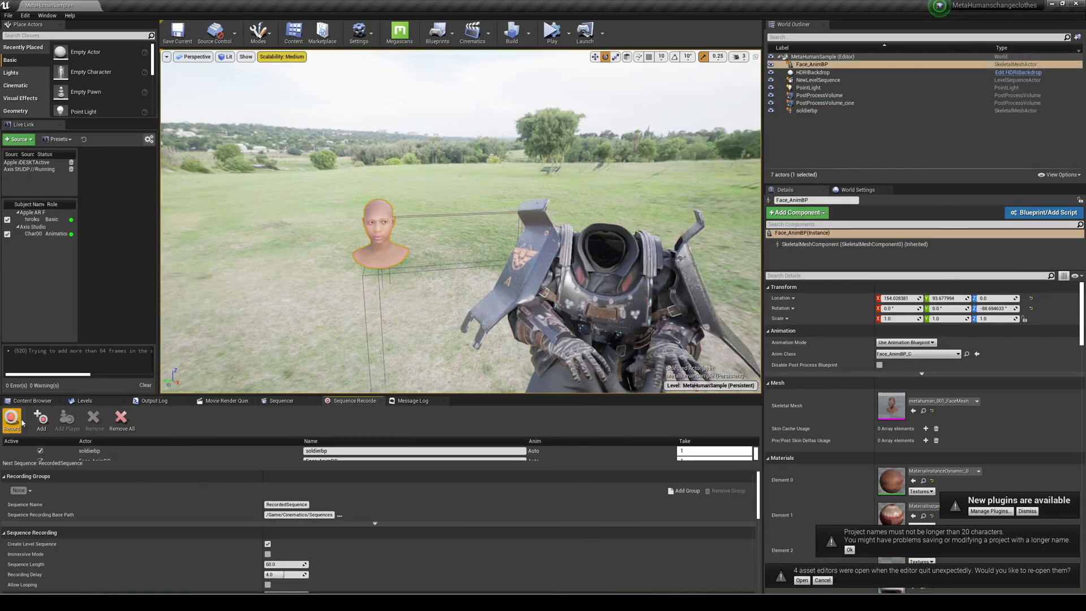
{"action": "left_click", "coordinate": [11, 418]}
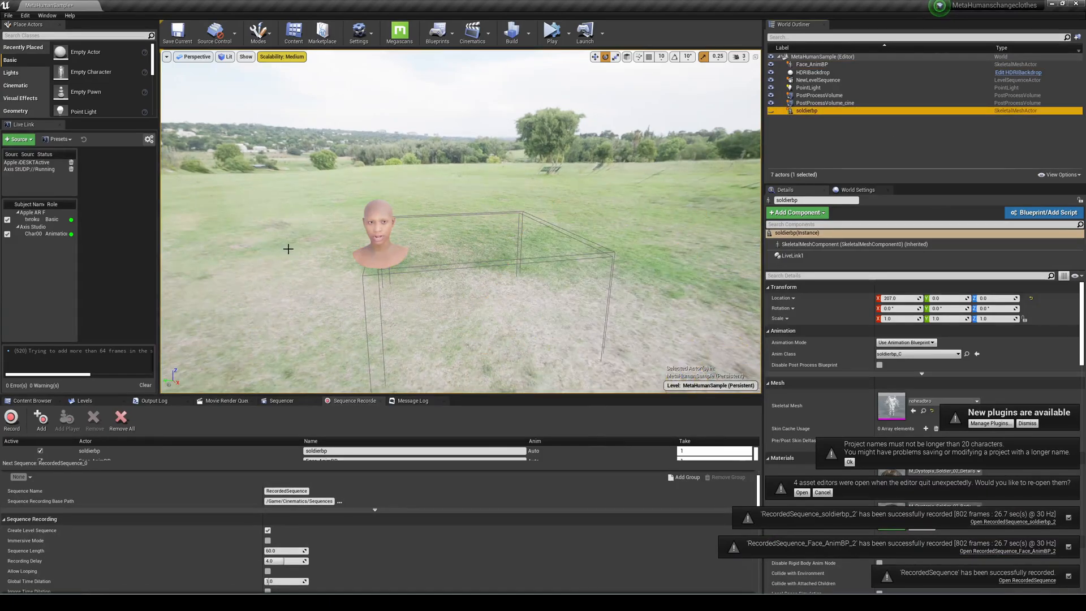
Step: Uncheck Visible on soldierbp and Face_AnimBP so only the empty field shows
{"action": "left_click", "coordinate": [814, 63]}
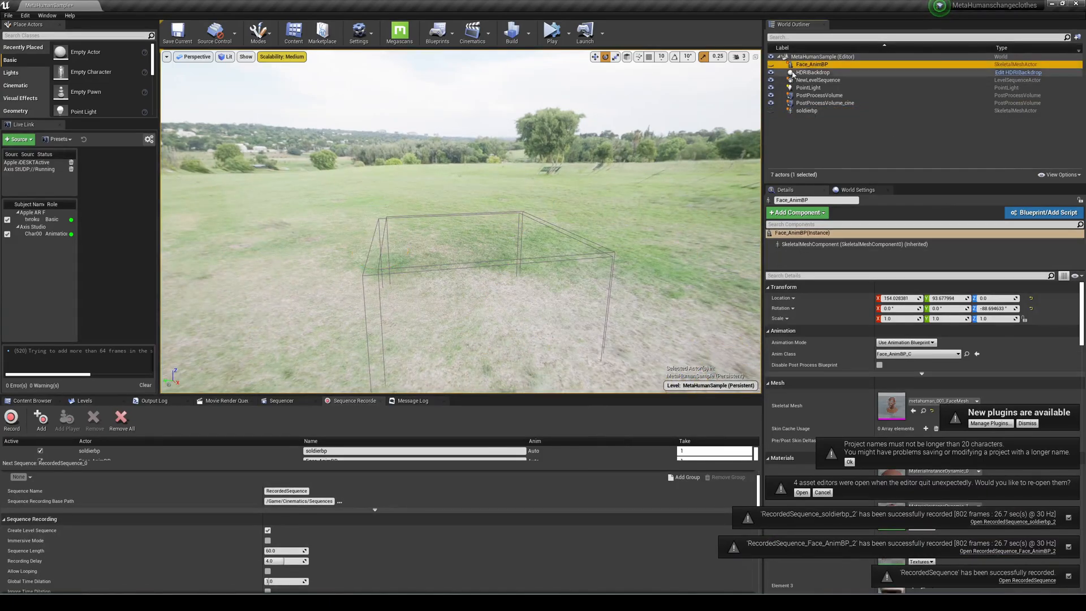
{"action": "left_click", "coordinate": [807, 110]}
{"action": "type", "text": "VIS"}
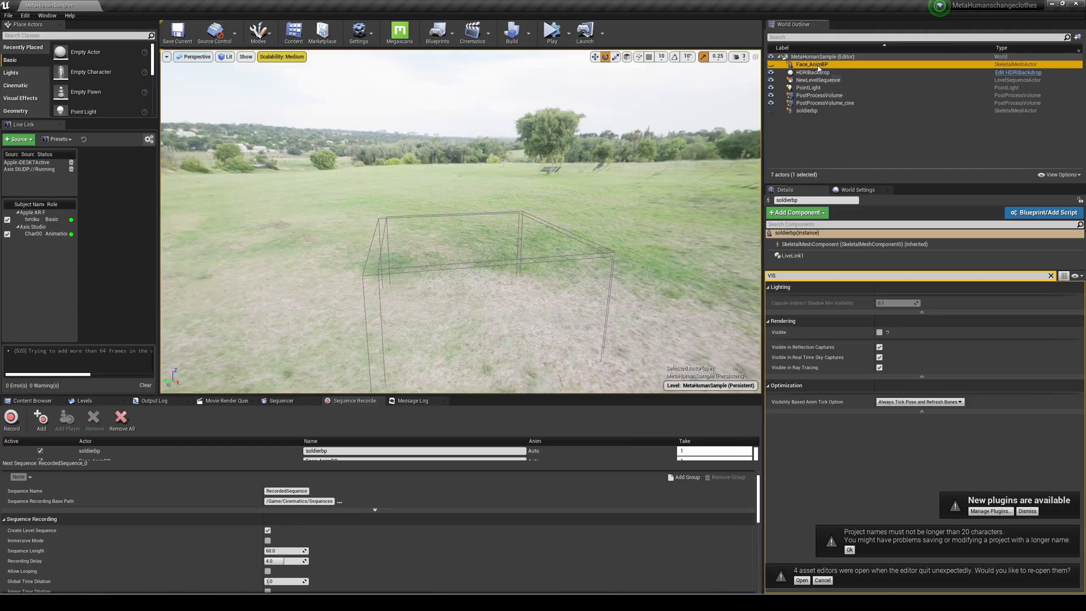
{"action": "left_click", "coordinate": [806, 64]}
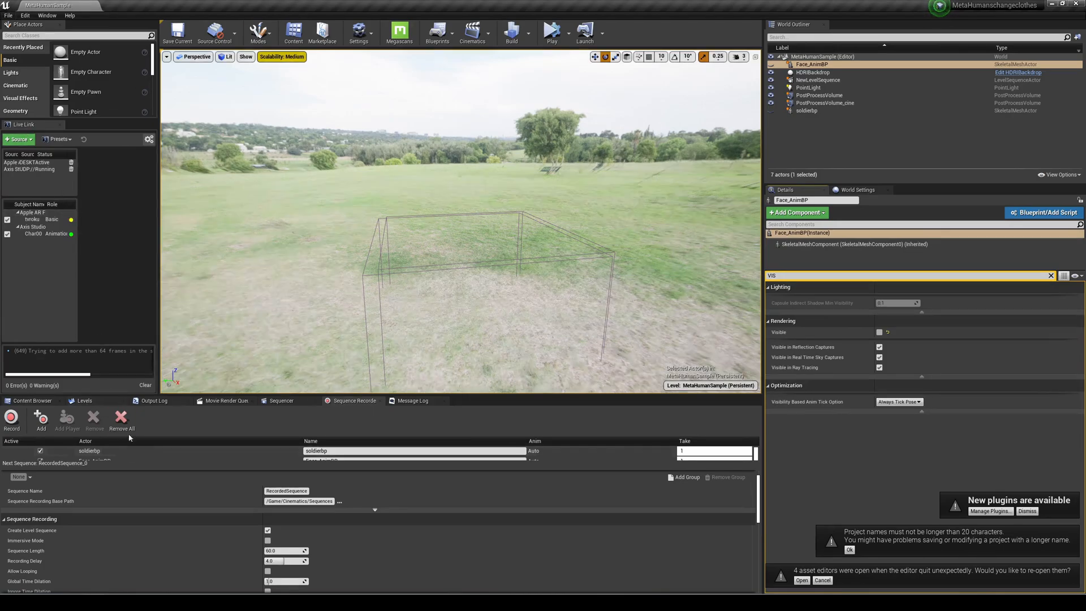
Step: Open RecordedSequence from Cinematics > Sequences in the Sequencer
{"action": "left_click", "coordinate": [31, 400]}
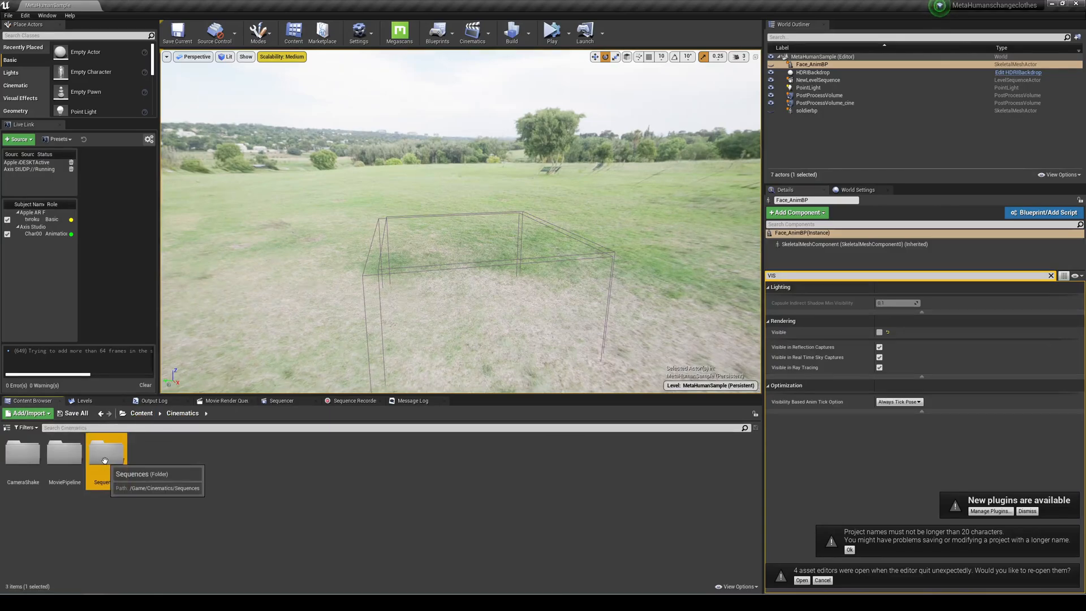
{"action": "double_click", "coordinate": [107, 450]}
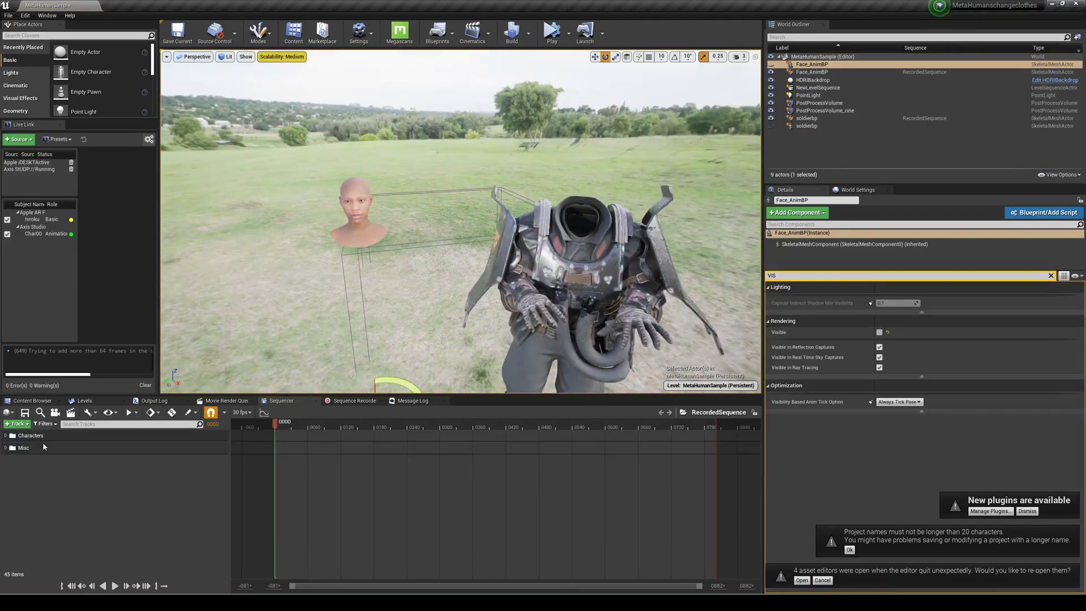
Step: Expand the Characters tracks, scrub the recorded animation and parent Face_AnimBP to soldierbp
{"action": "left_click", "coordinate": [11, 434]}
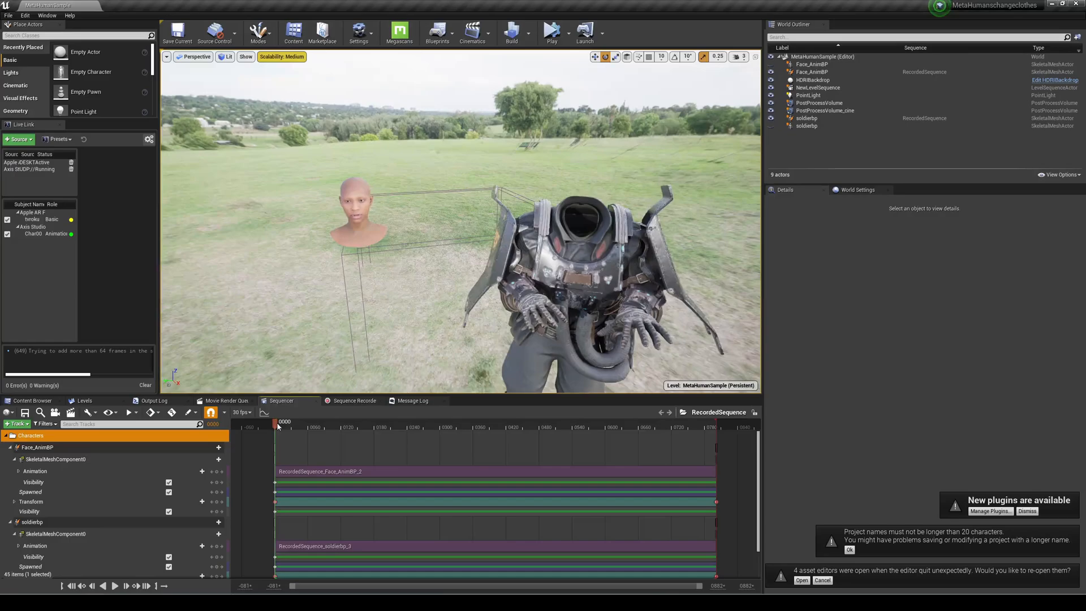
{"action": "left_click_drag", "start_coordinate": [277, 421], "coordinate": [367, 421]}
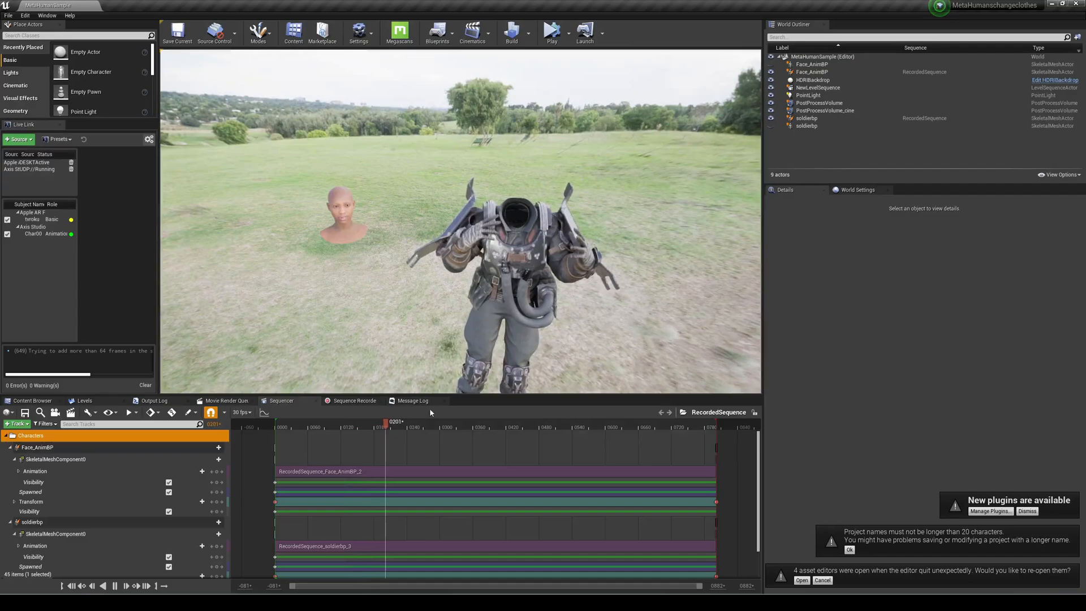
{"action": "left_click", "coordinate": [278, 421]}
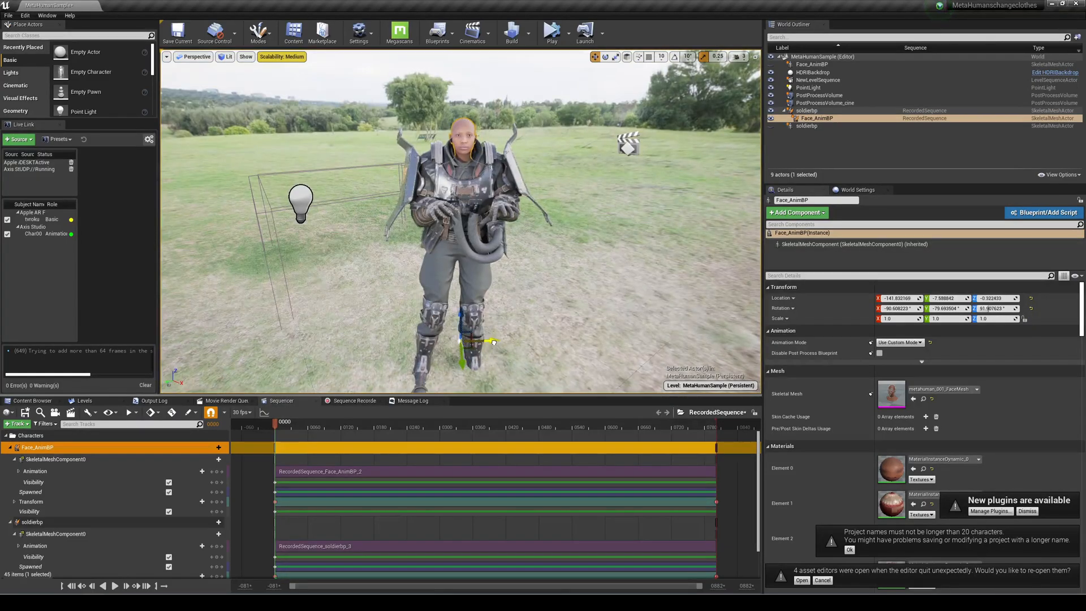
{"action": "left_click", "coordinate": [812, 73]}
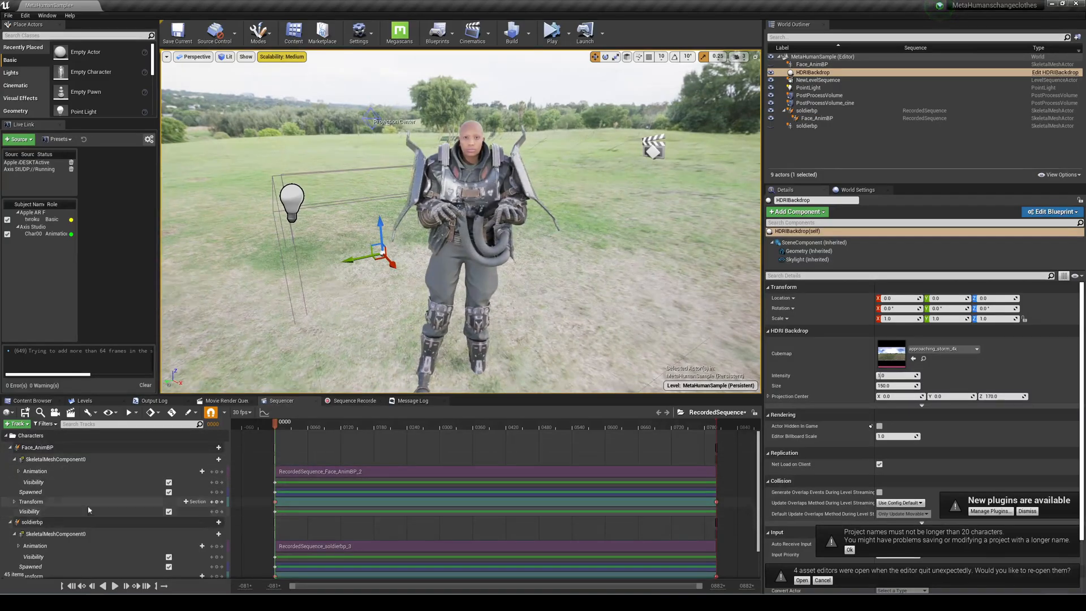
{"action": "mouse_move", "coordinate": [218, 501]}
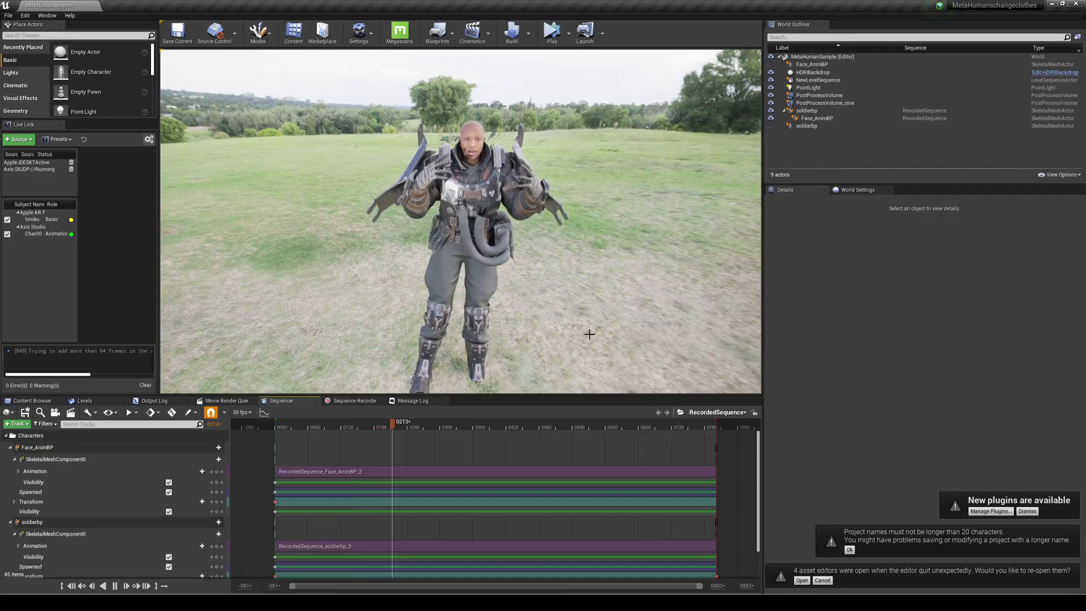
{"action": "left_click_drag", "start_coordinate": [393, 421], "coordinate": [427, 421]}
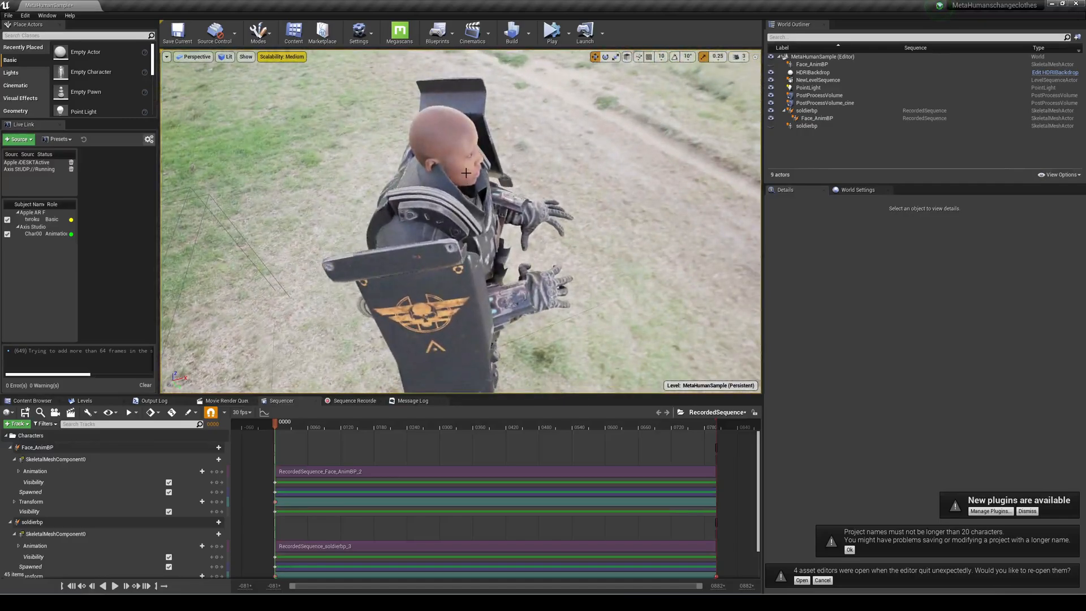
{"action": "left_click", "coordinate": [815, 118]}
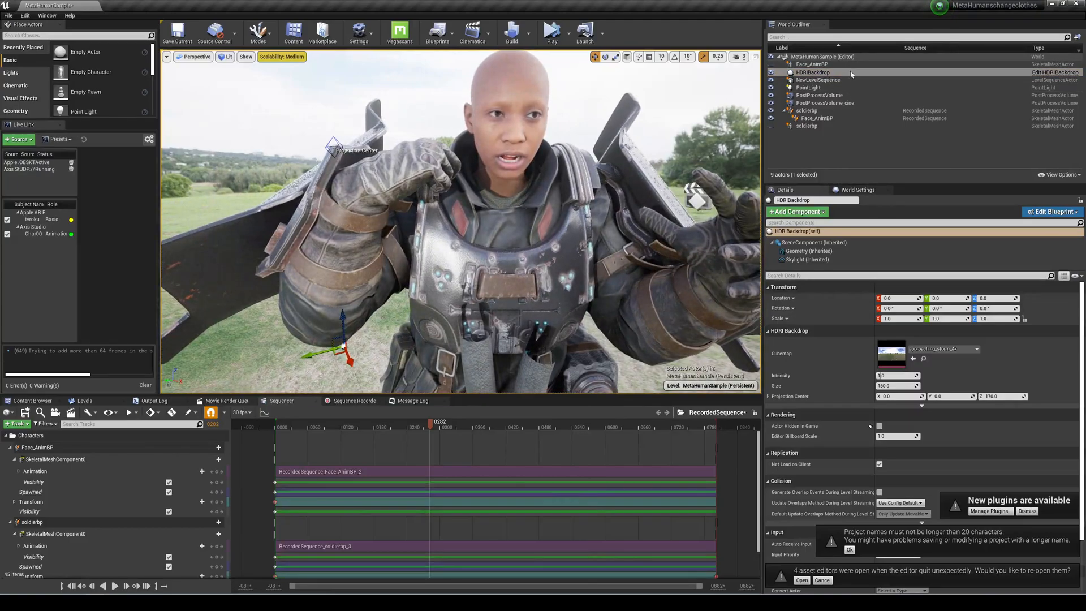
Step: Drag Hair_S_Coil from FemaleHair > Hair onto Face_AnimBP, attached at the HEAD socket
{"action": "left_click", "coordinate": [32, 401]}
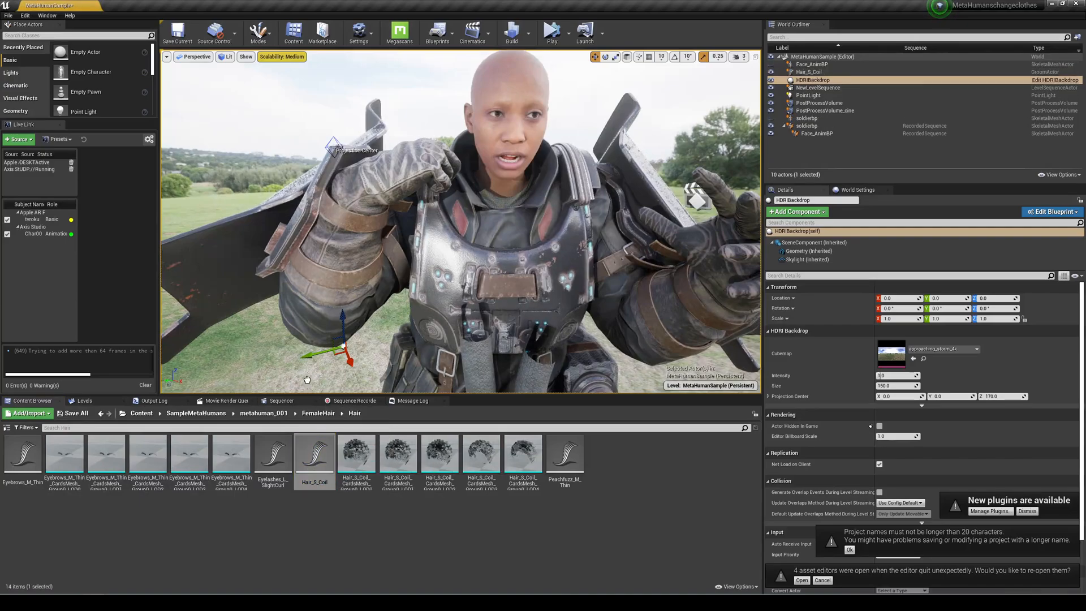
{"action": "left_click", "coordinate": [809, 72]}
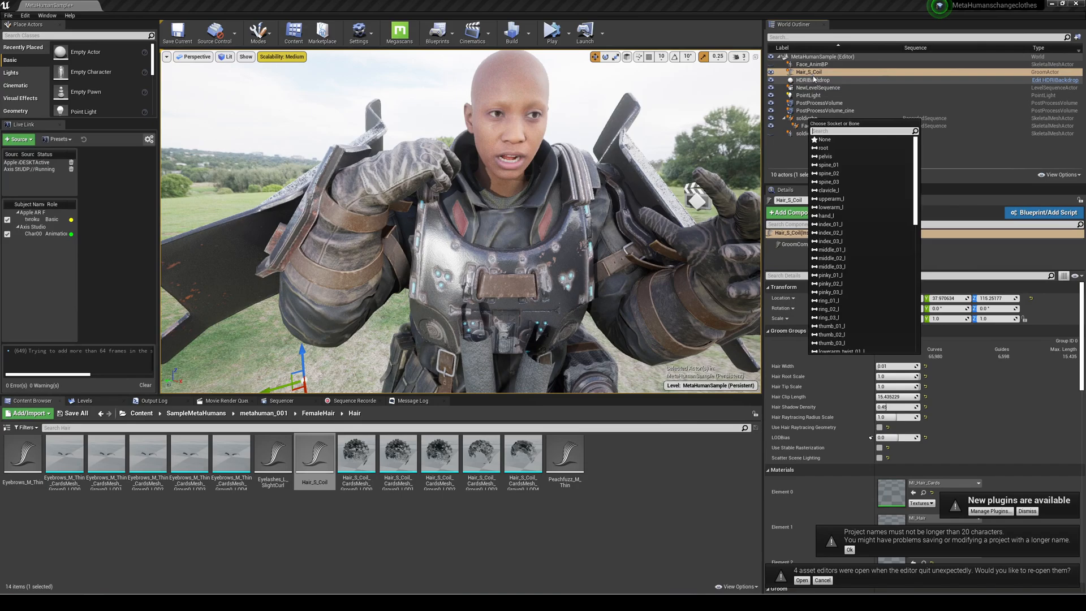
{"action": "type", "text": "HEAD"}
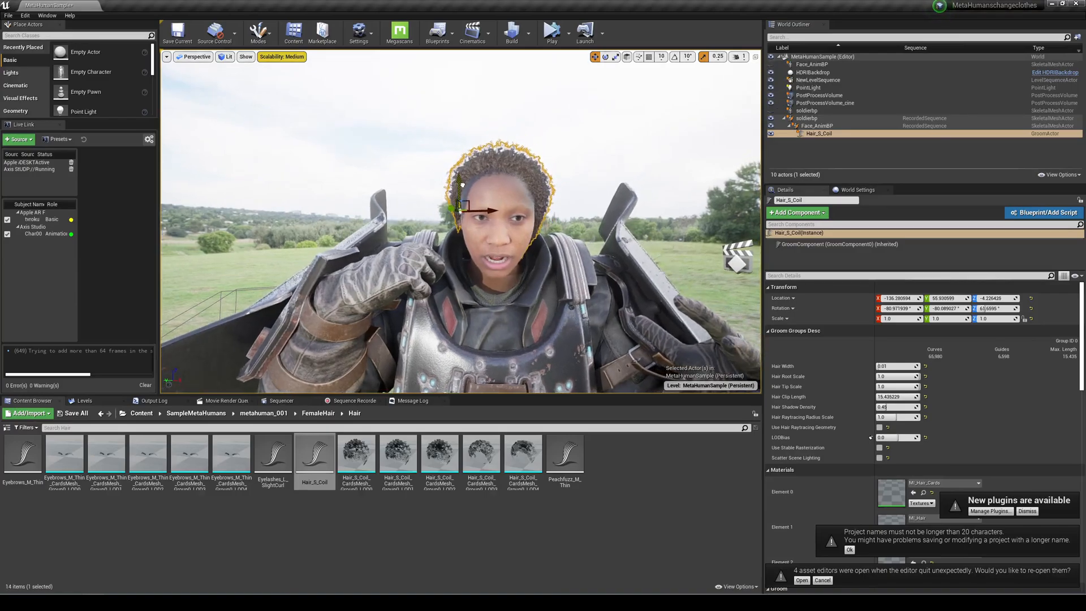
{"action": "left_click", "coordinate": [806, 118]}
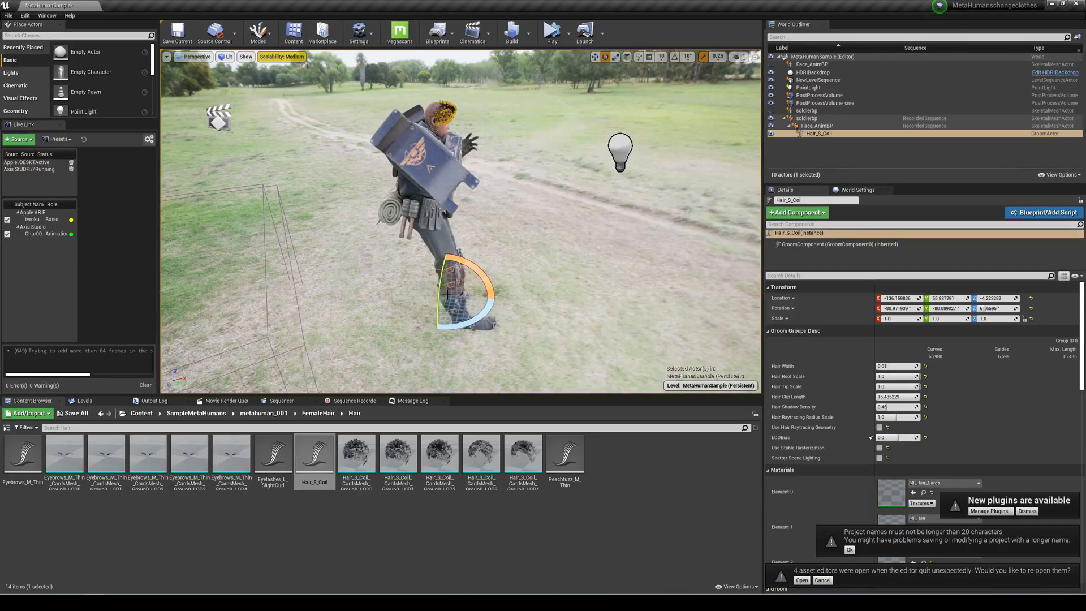
{"action": "mouse_move", "coordinate": [498, 296]}
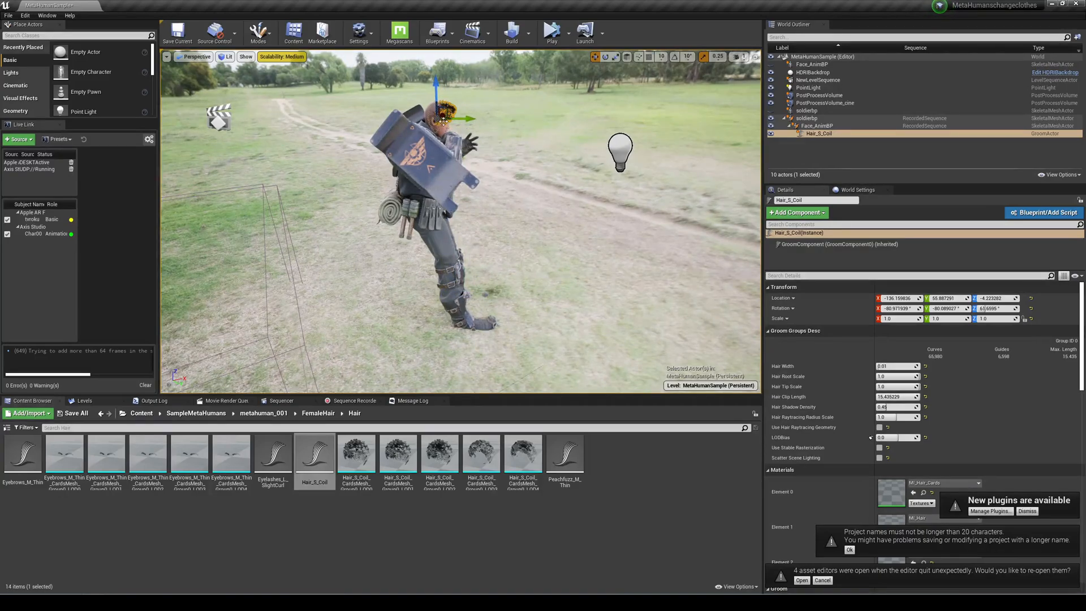
Step: Orbit around the character and play RecordedSequence with the hair following the head
{"action": "right_click", "coordinate": [442, 118]}
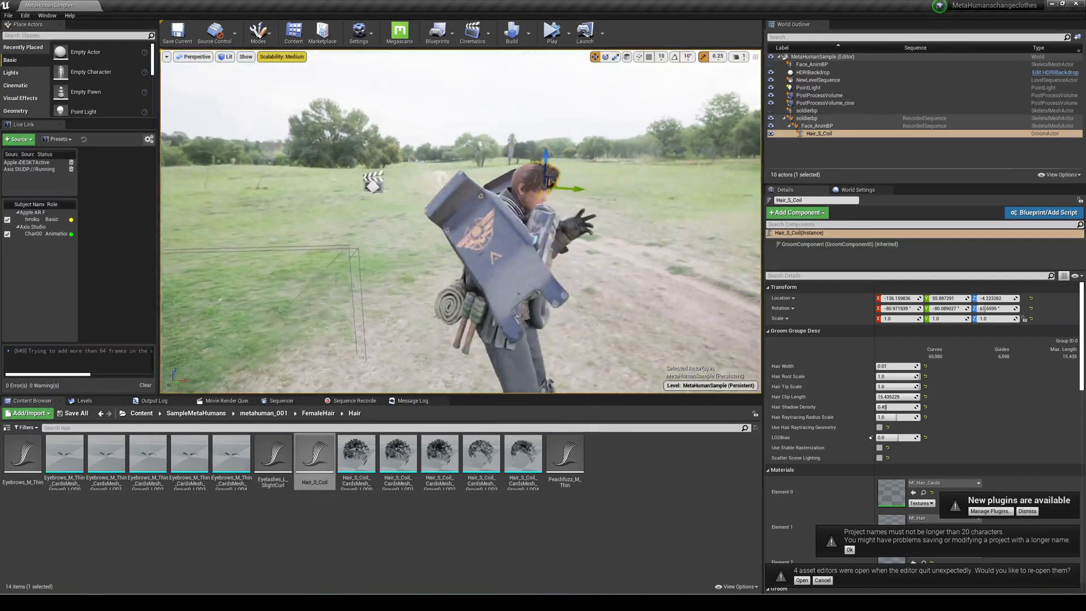
{"action": "left_click", "coordinate": [813, 72]}
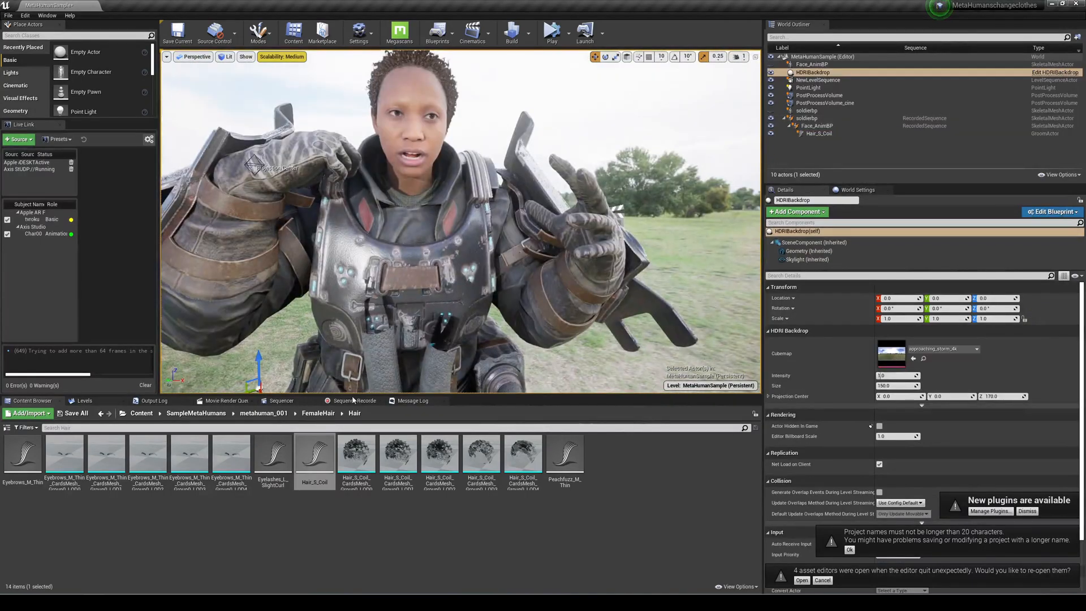
{"action": "left_click", "coordinate": [282, 400]}
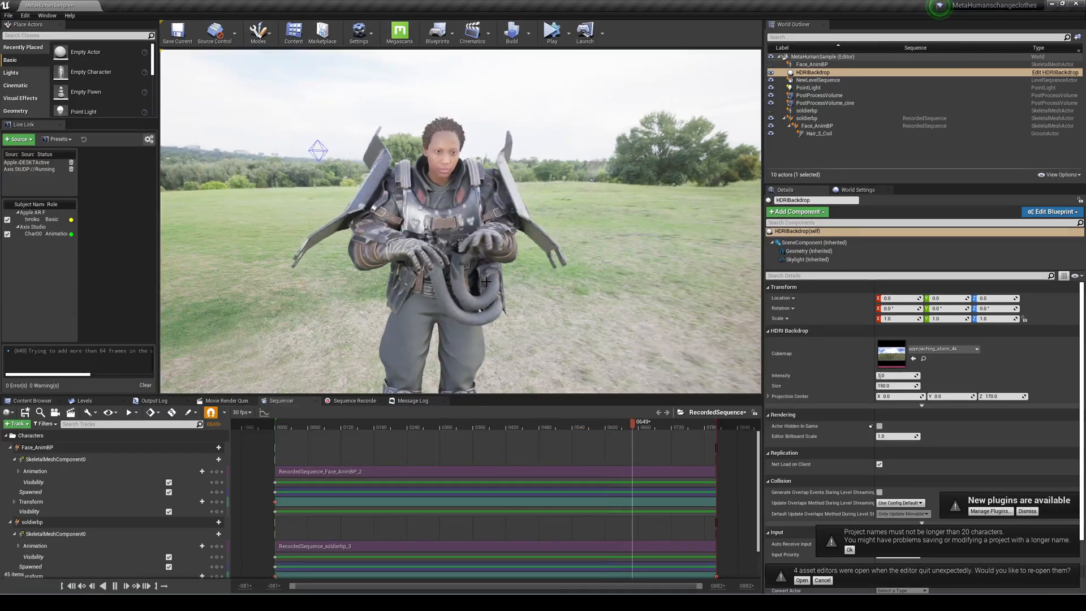
Step: Rewind the Sequencer playhead near frame 0 and bring up the File menu
{"action": "left_click", "coordinate": [668, 421]}
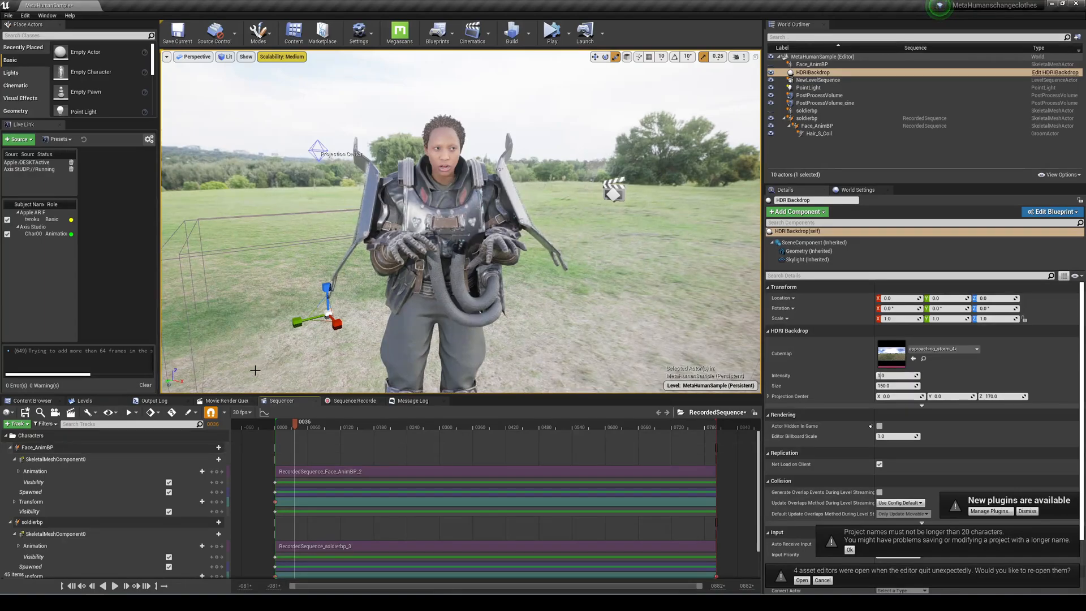
{"action": "left_click", "coordinate": [8, 15]}
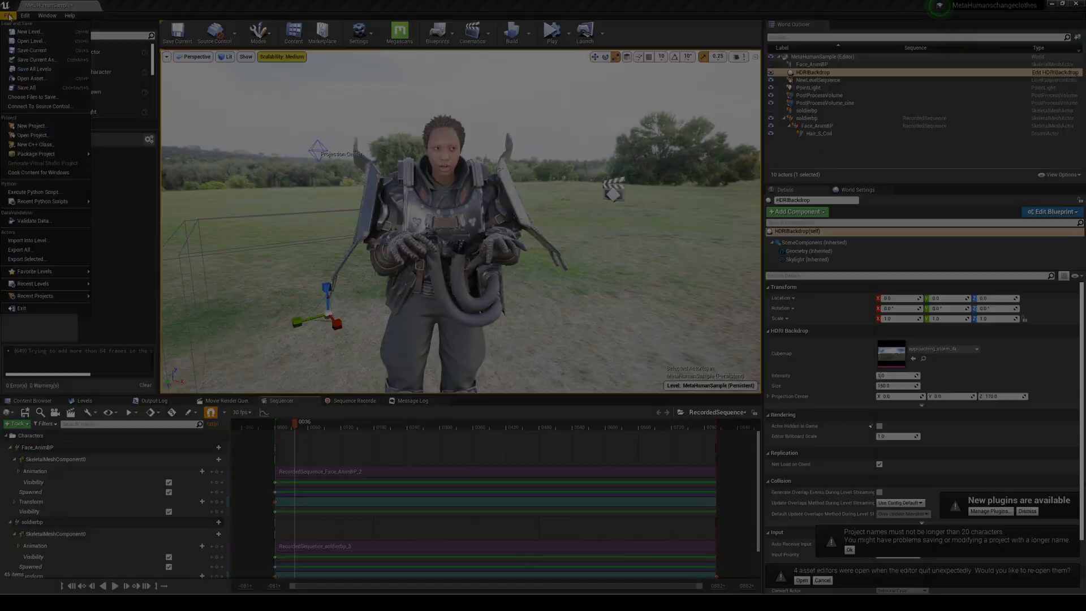